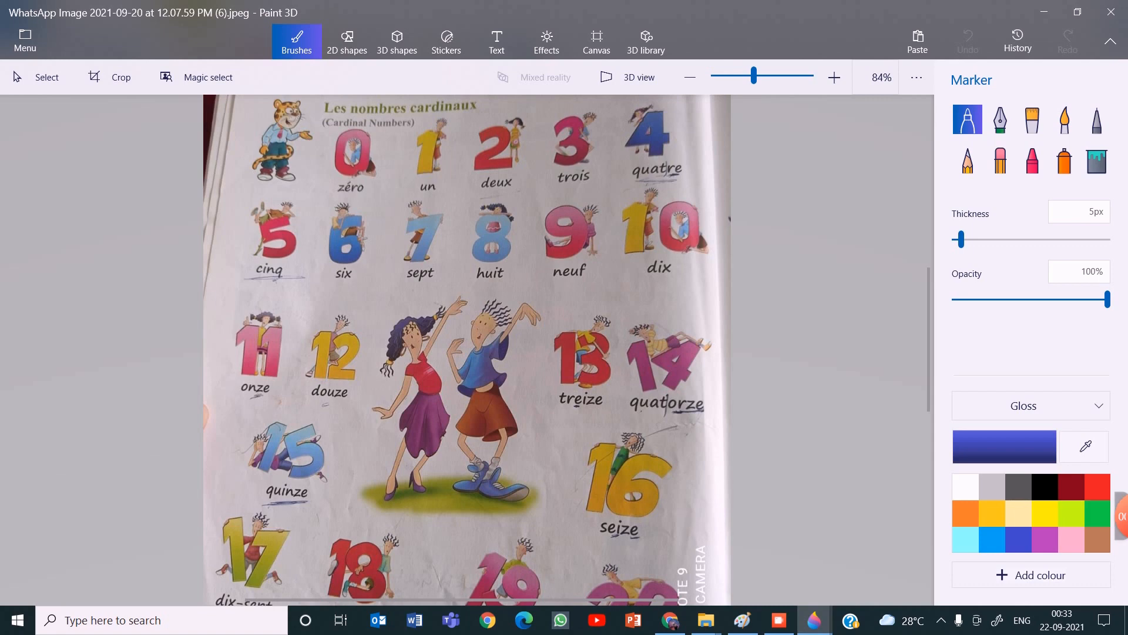
- Draw blue marker ticks on the cardinal numbers title and under a number word
{"action": "left_click_drag", "start_coordinate": [299, 119], "coordinate": [323, 106]}
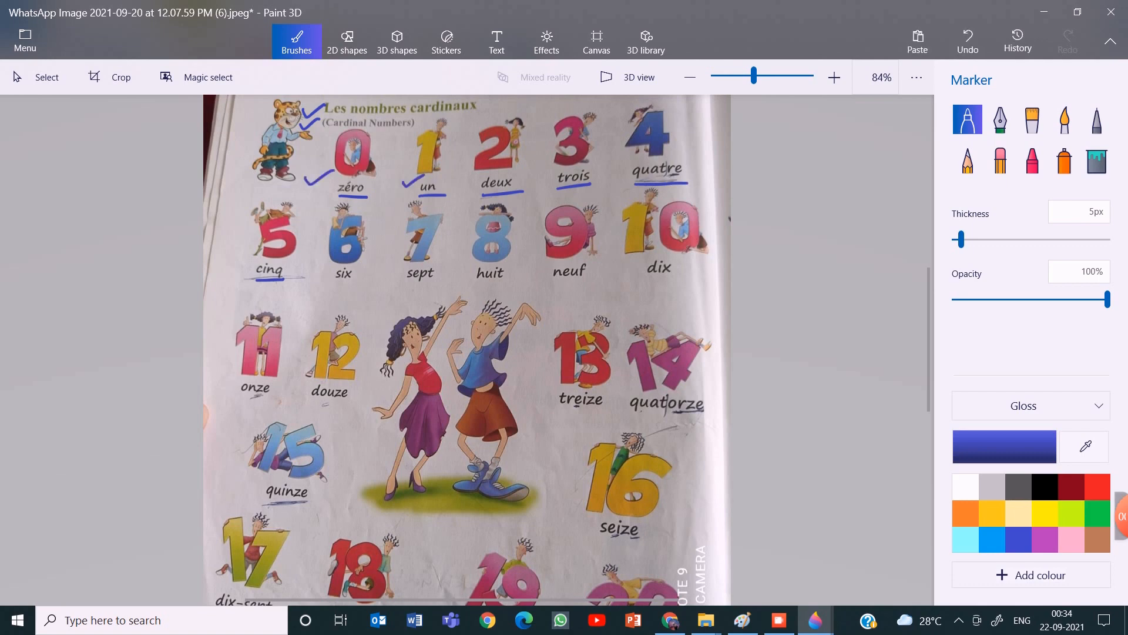
{"action": "left_click_drag", "start_coordinate": [453, 183], "coordinate": [482, 173]}
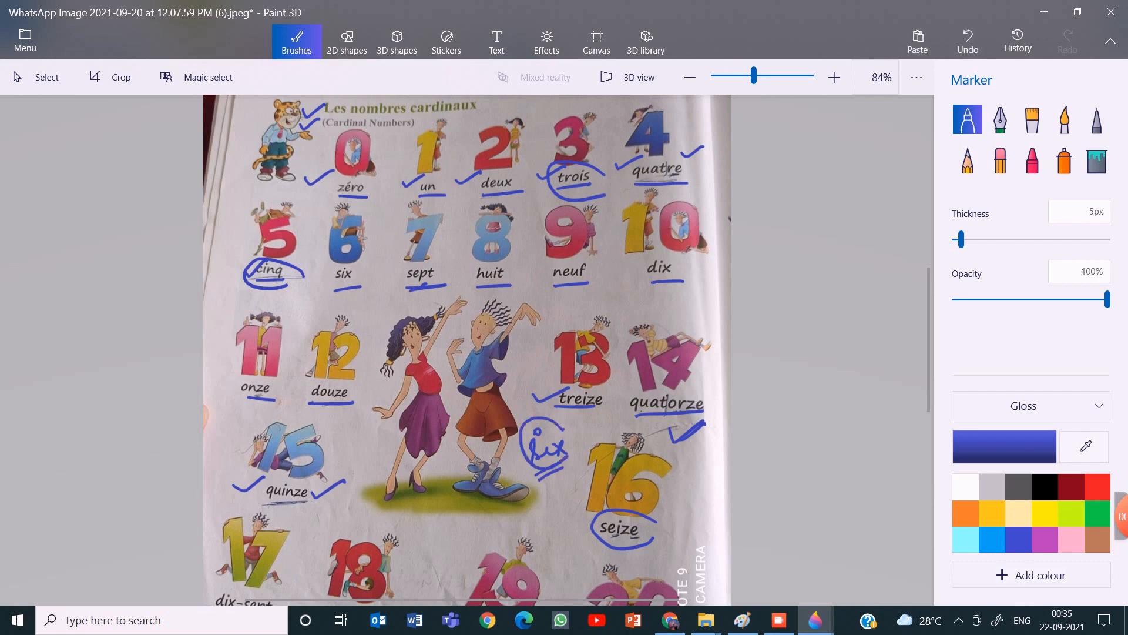
- Scroll up and down the cardinal numbers page to review the number words
{"action": "scroll", "scroll_direction": "down", "scroll_amount": 3}
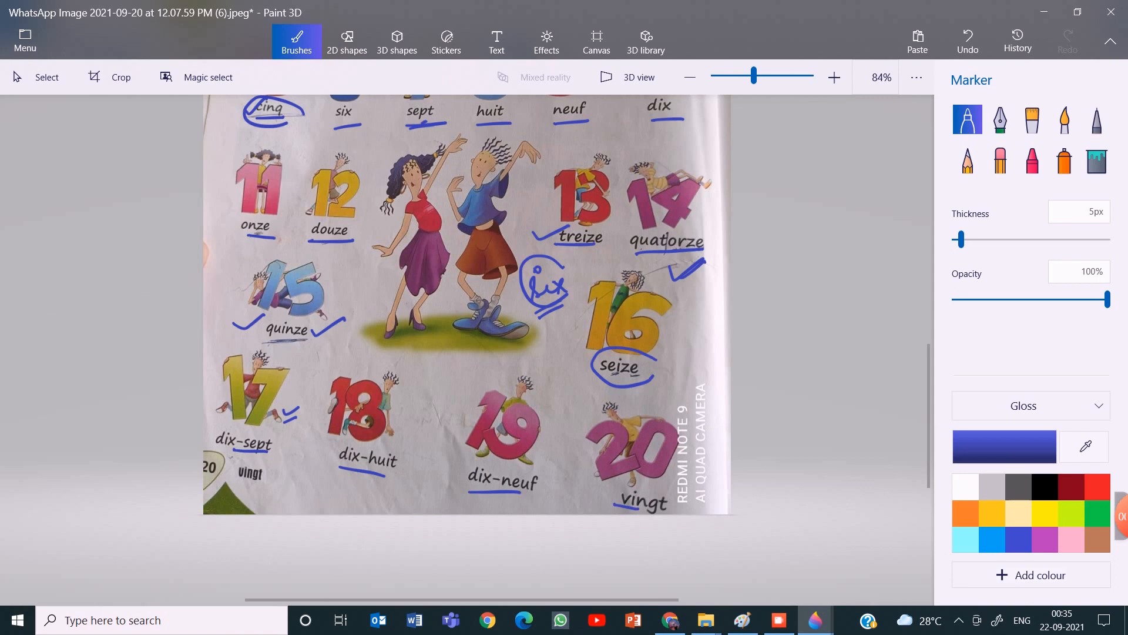
{"action": "scroll", "scroll_direction": "up", "scroll_amount": 3}
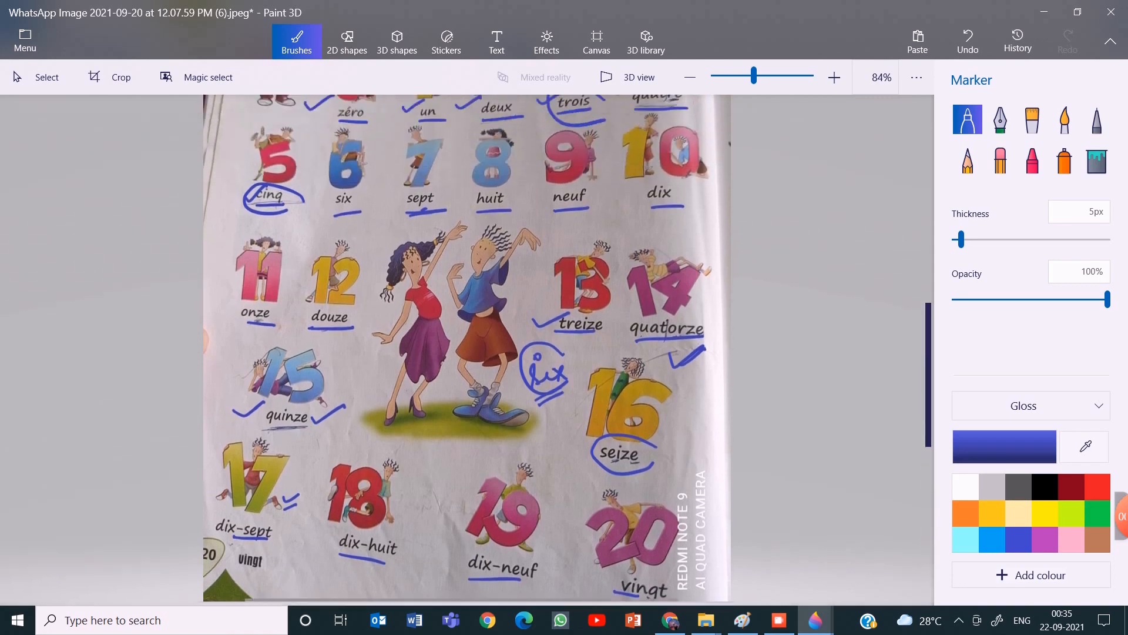
{"action": "scroll", "scroll_direction": "up", "scroll_amount": 3}
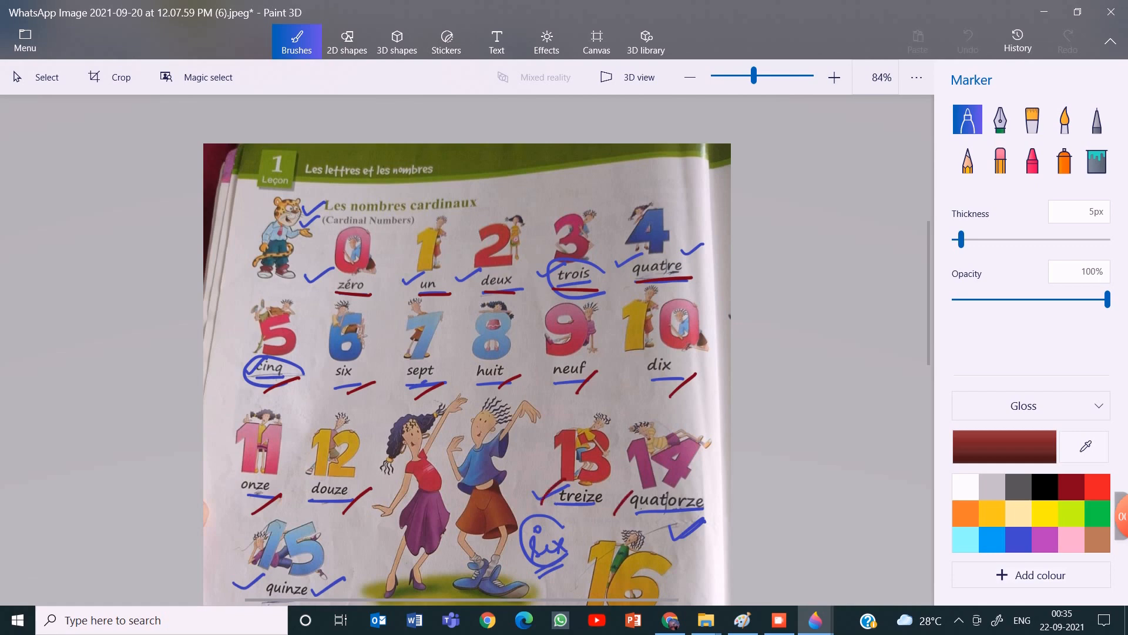
{"action": "scroll", "scroll_direction": "down", "scroll_amount": 3}
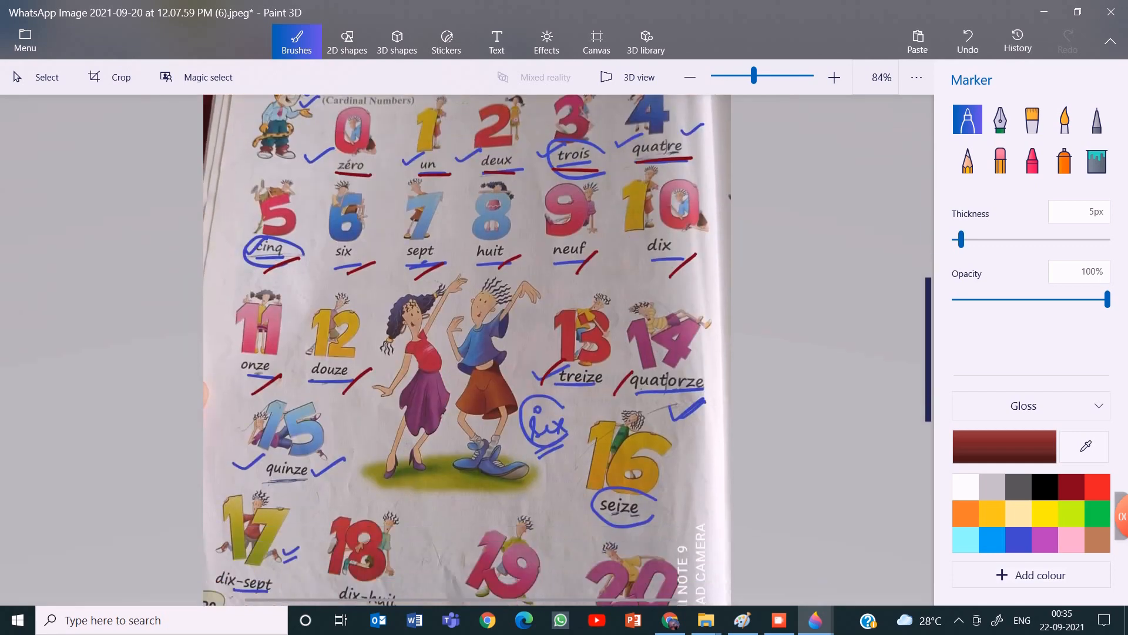
{"action": "scroll", "scroll_direction": "down", "scroll_amount": 3}
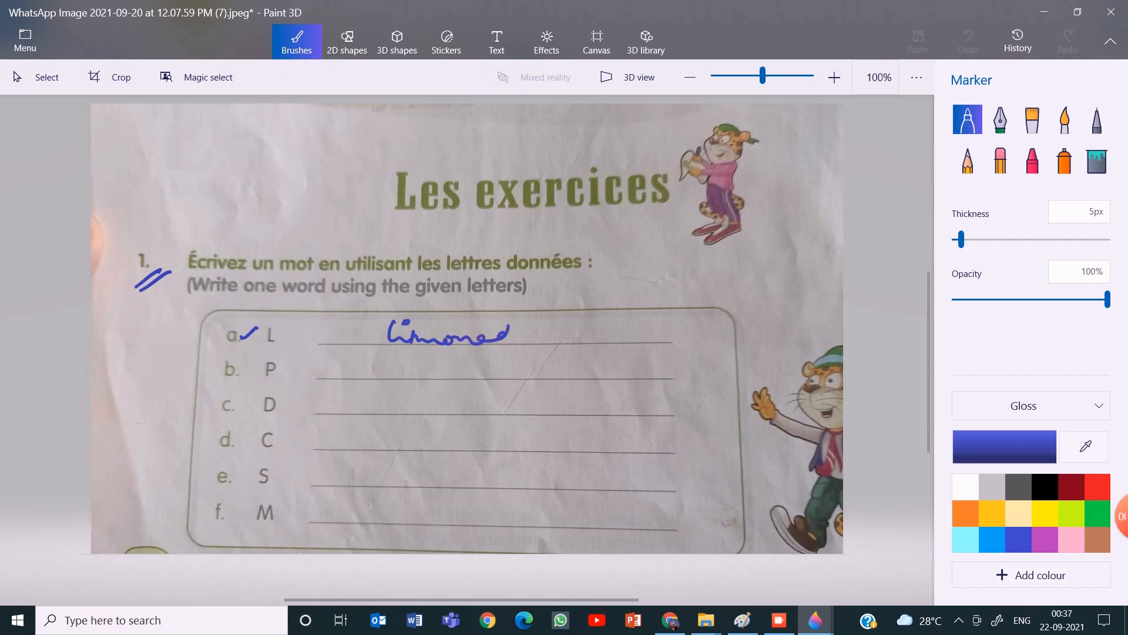
- Undo the last marker stroke on the exercises page with Ctrl+Z
{"action": "key", "text": "ctrl"}
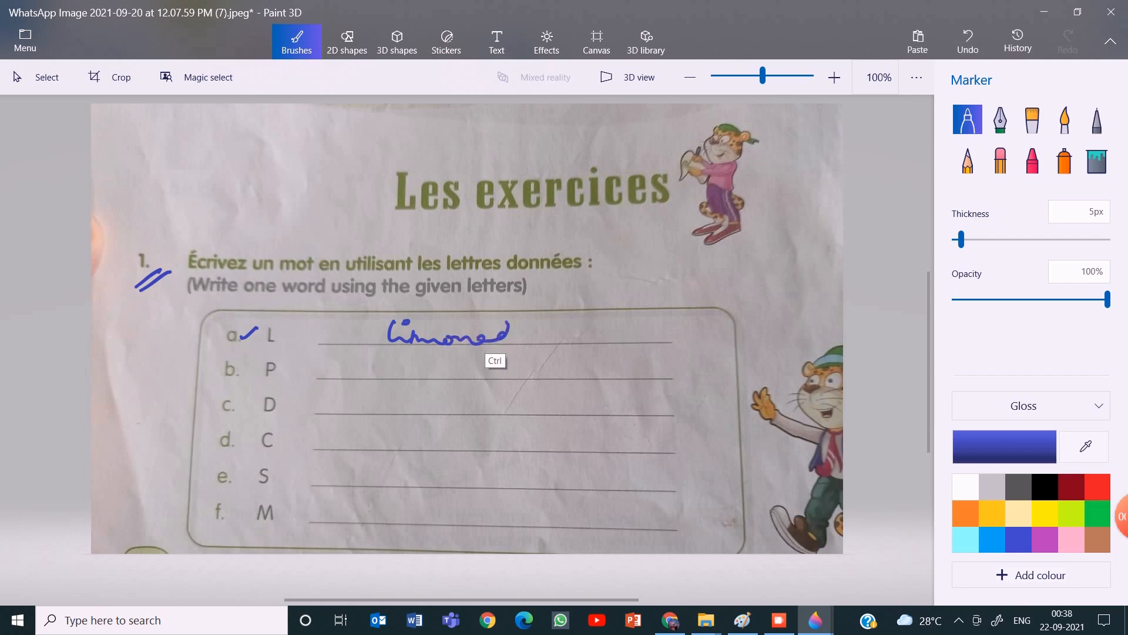
{"action": "key", "text": "ctrl+z"}
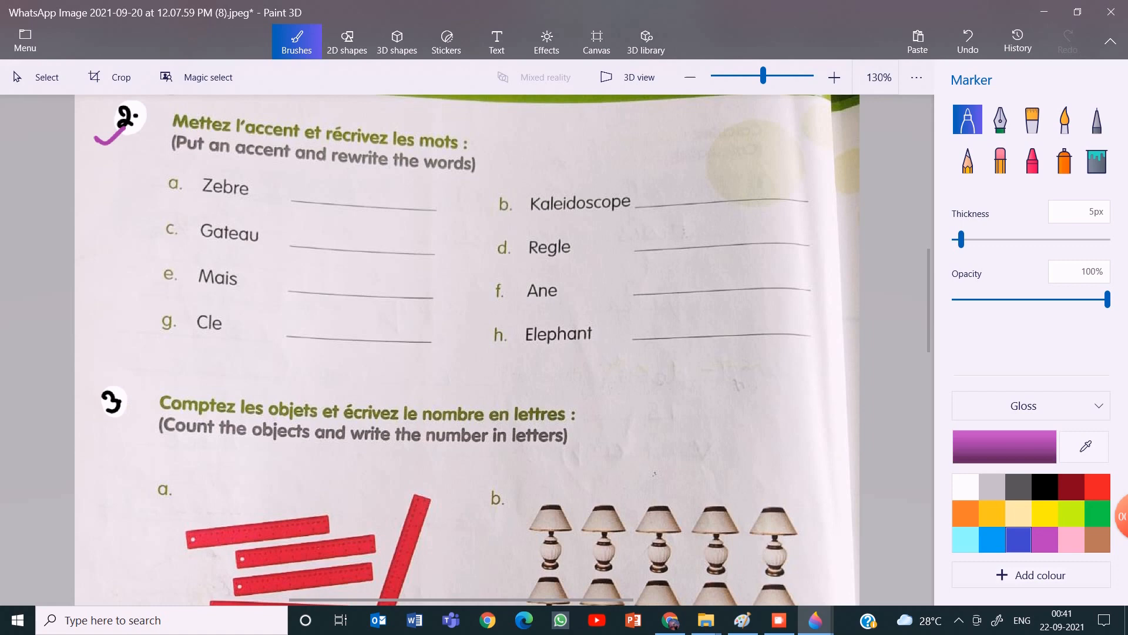
- Handwrite 'zèbre' beside item a and rewrite 'Zèbre' on its answer line
{"action": "left_click_drag", "start_coordinate": [203, 202], "coordinate": [241, 202]}
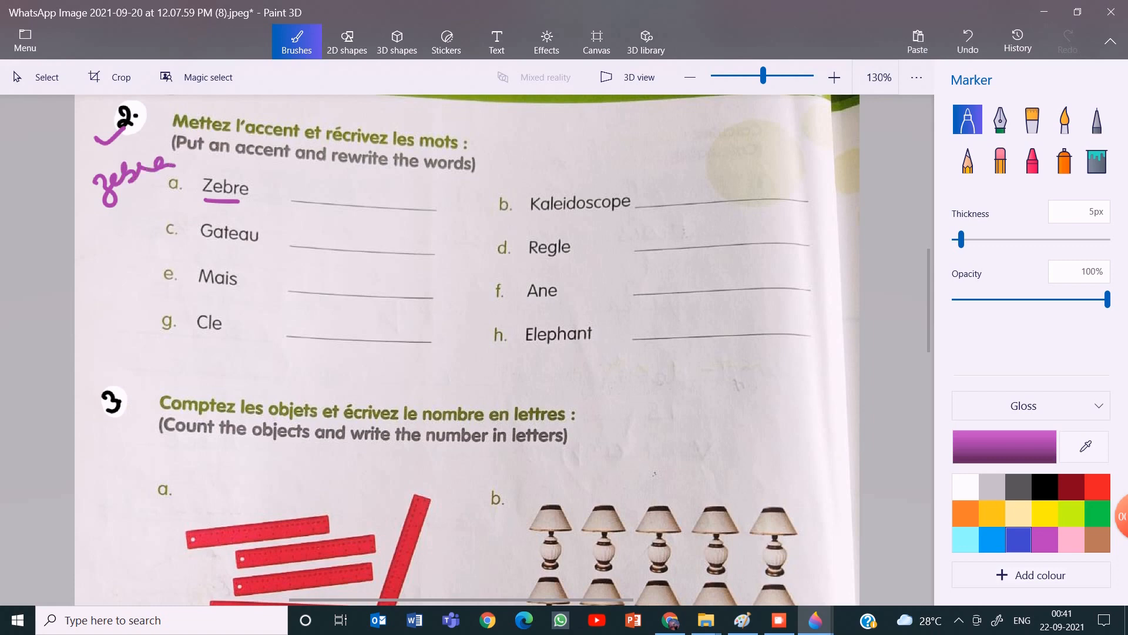
{"action": "left_click", "coordinate": [302, 175]}
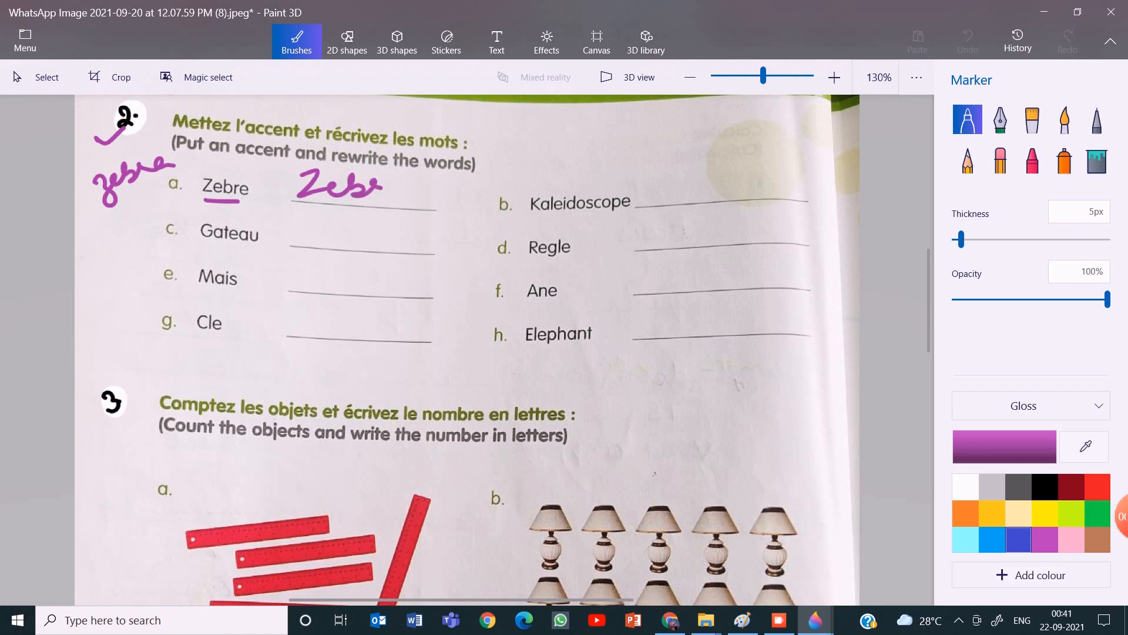
{"action": "left_click_drag", "start_coordinate": [370, 190], "coordinate": [414, 187]}
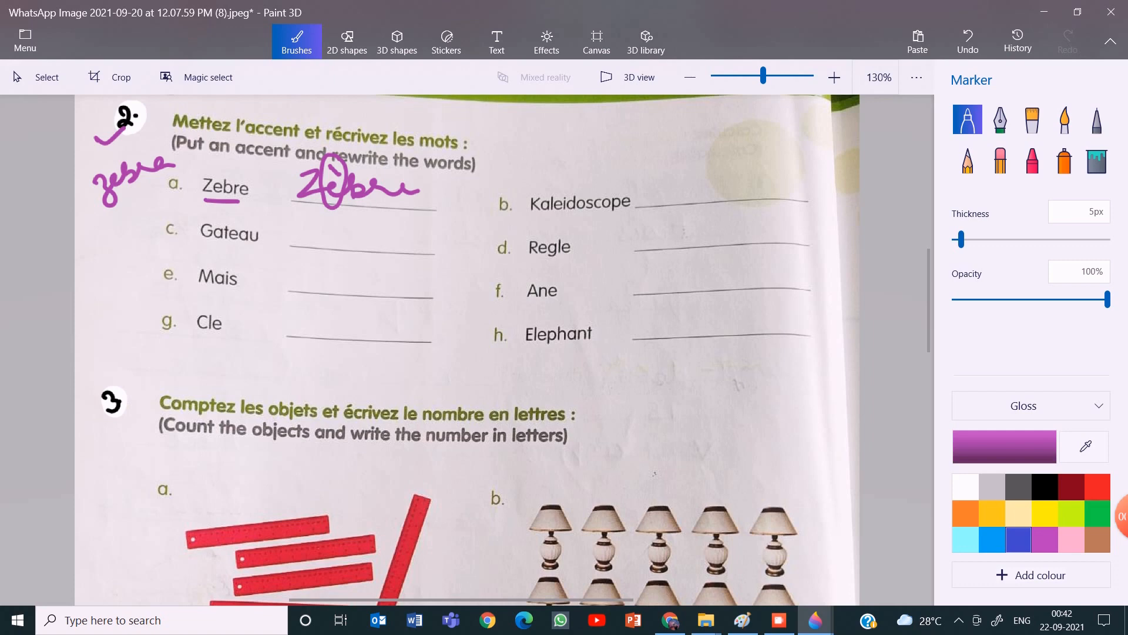
- Mark the missing accent on Kaleidoscope, undoing and redoing it, then annotate exercise 2
{"action": "left_click", "coordinate": [558, 194]}
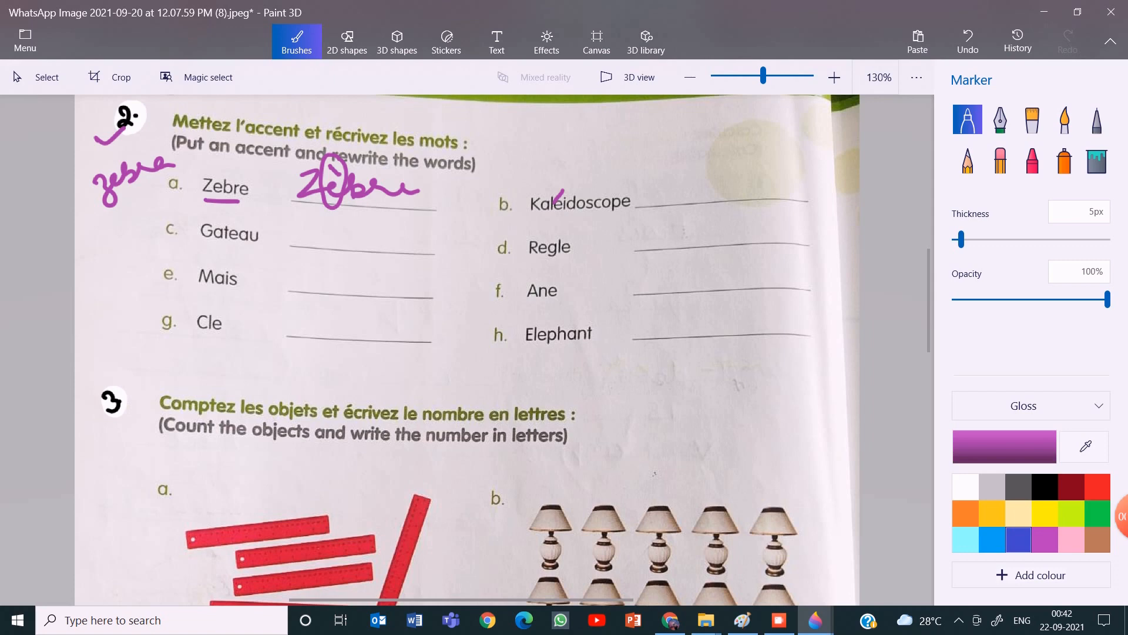
{"action": "left_click", "coordinate": [966, 39]}
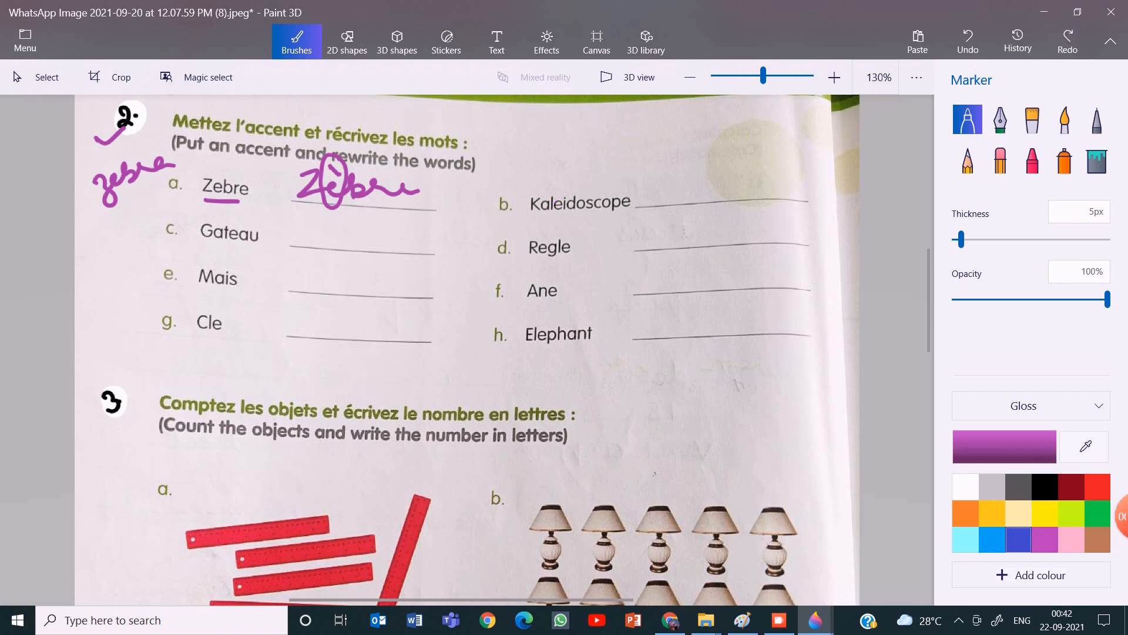
{"action": "left_click", "coordinate": [967, 41]}
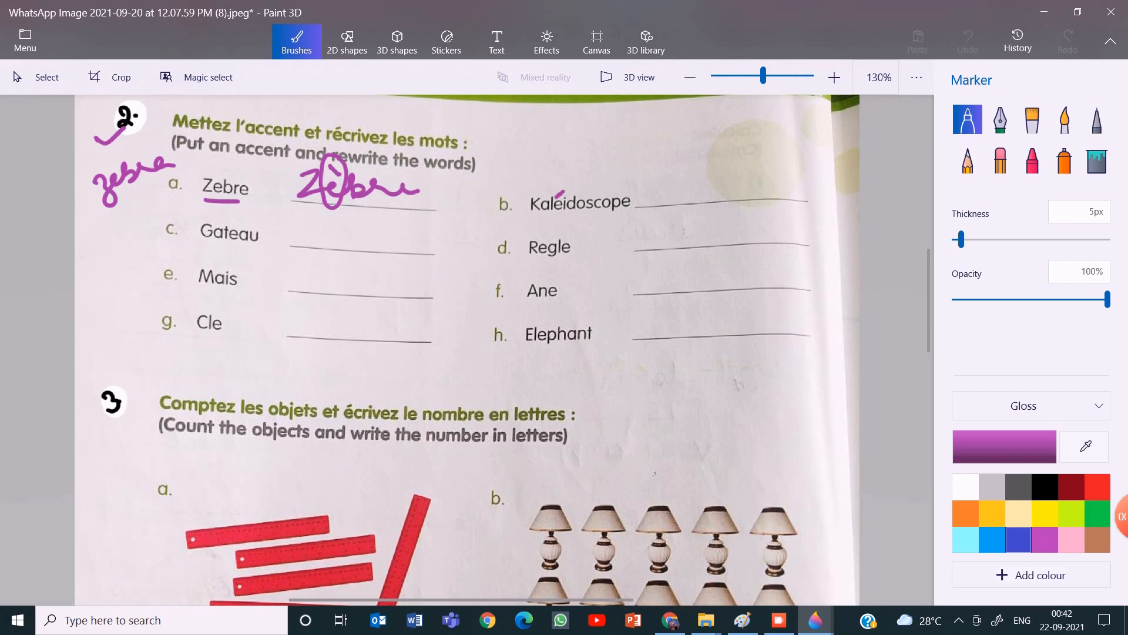
{"action": "left_click_drag", "start_coordinate": [299, 226], "coordinate": [353, 247]}
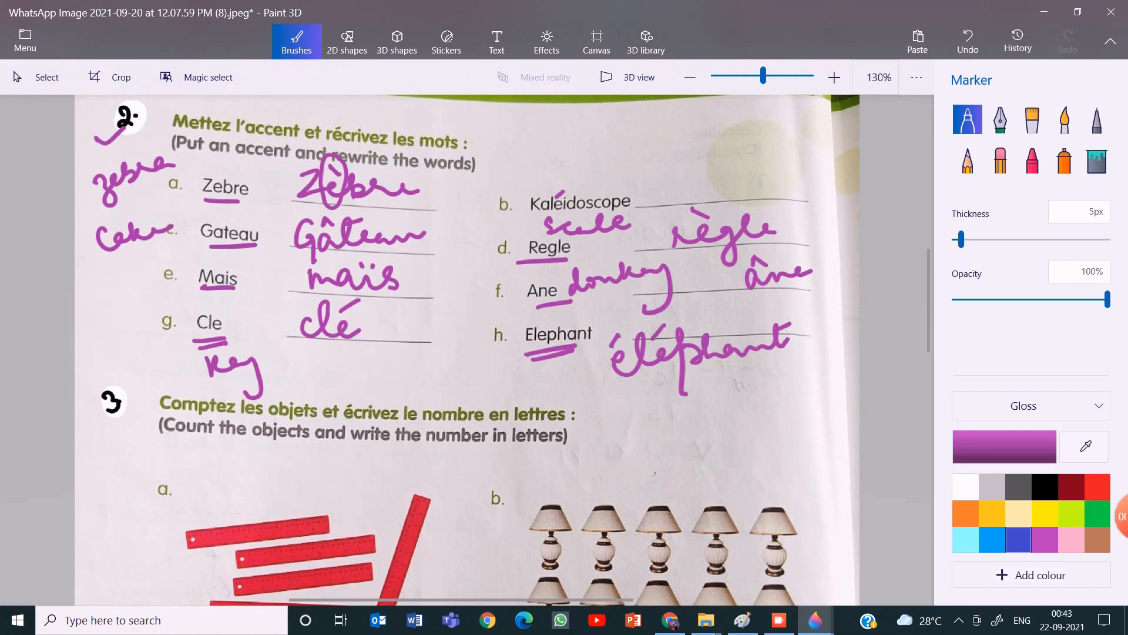
- Scroll down the worksheet to bring the exercise 3 counting instructions into view
{"action": "scroll", "scroll_direction": "down", "scroll_amount": 3}
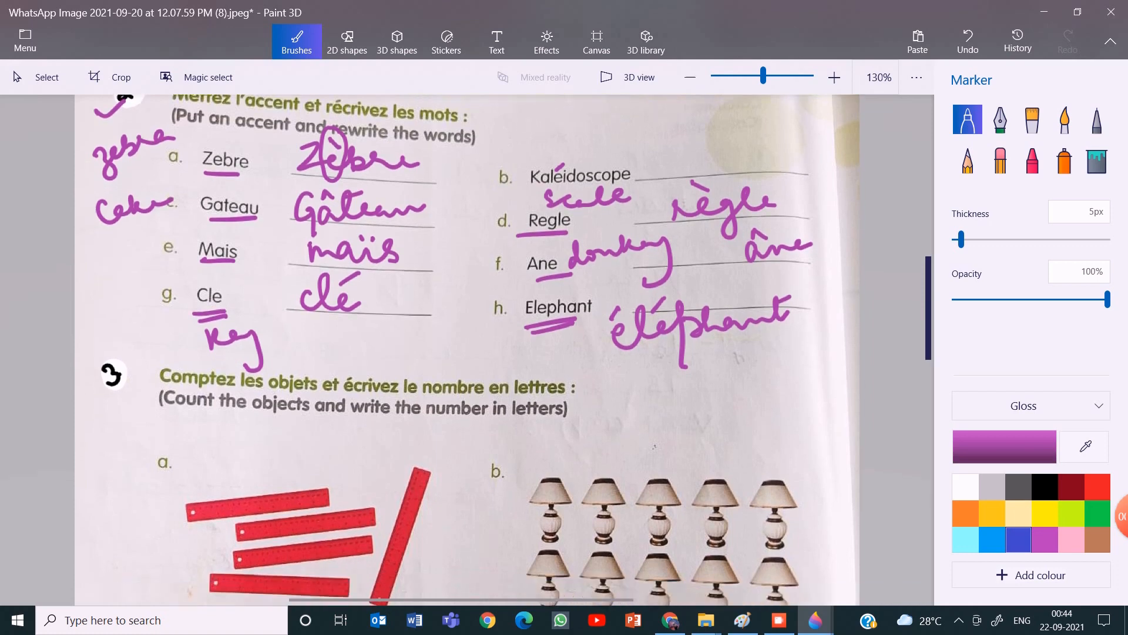
{"action": "scroll", "scroll_direction": "down", "scroll_amount": 3}
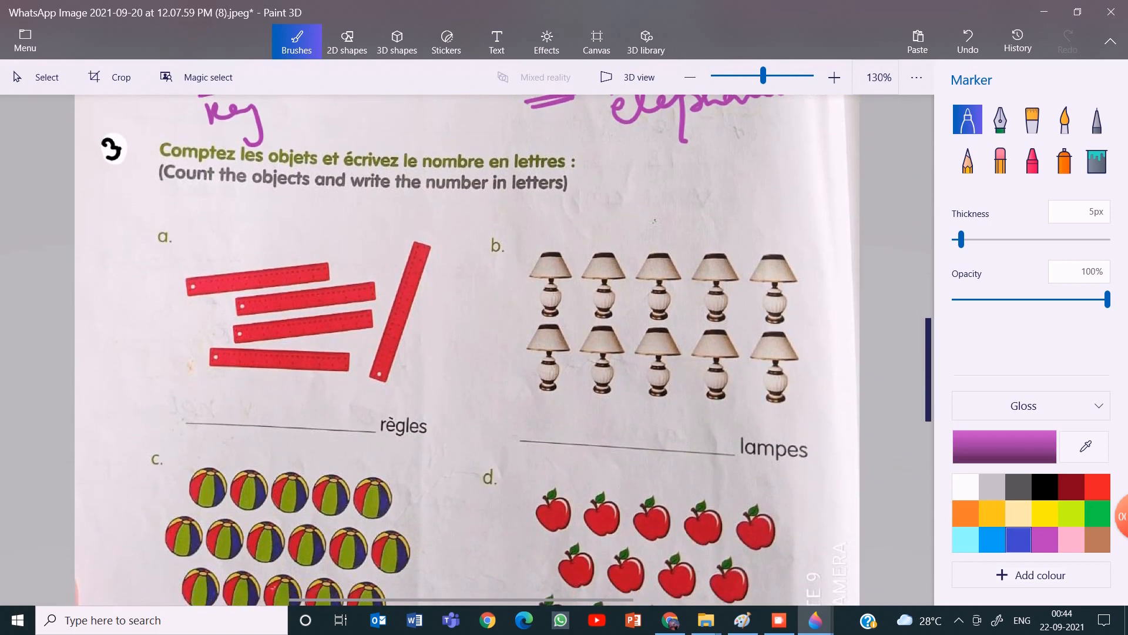
{"action": "scroll", "scroll_direction": "down", "scroll_amount": 3}
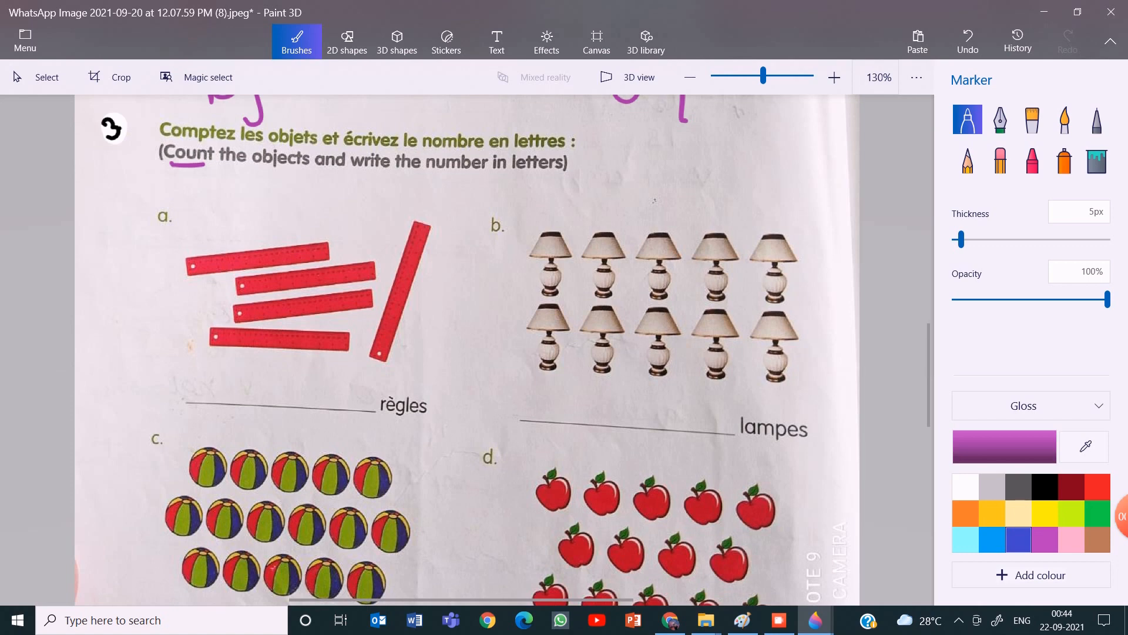
- Number the rulers in purple while counting, then scroll further down the counting exercise
{"action": "left_click", "coordinate": [261, 234]}
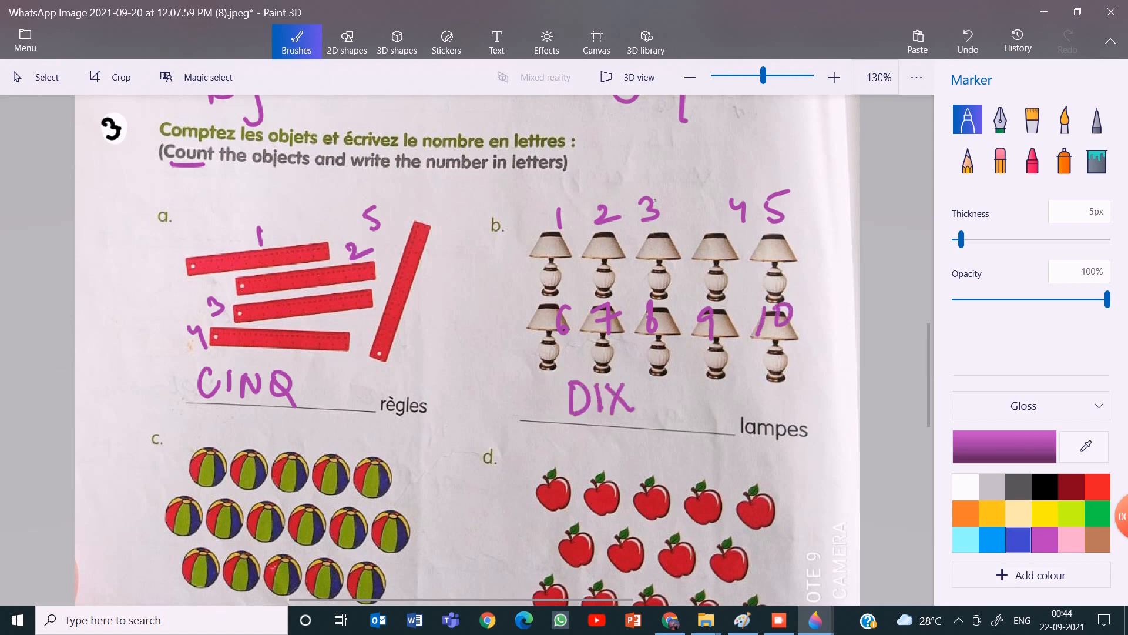
{"action": "scroll", "scroll_direction": "down", "scroll_amount": 3}
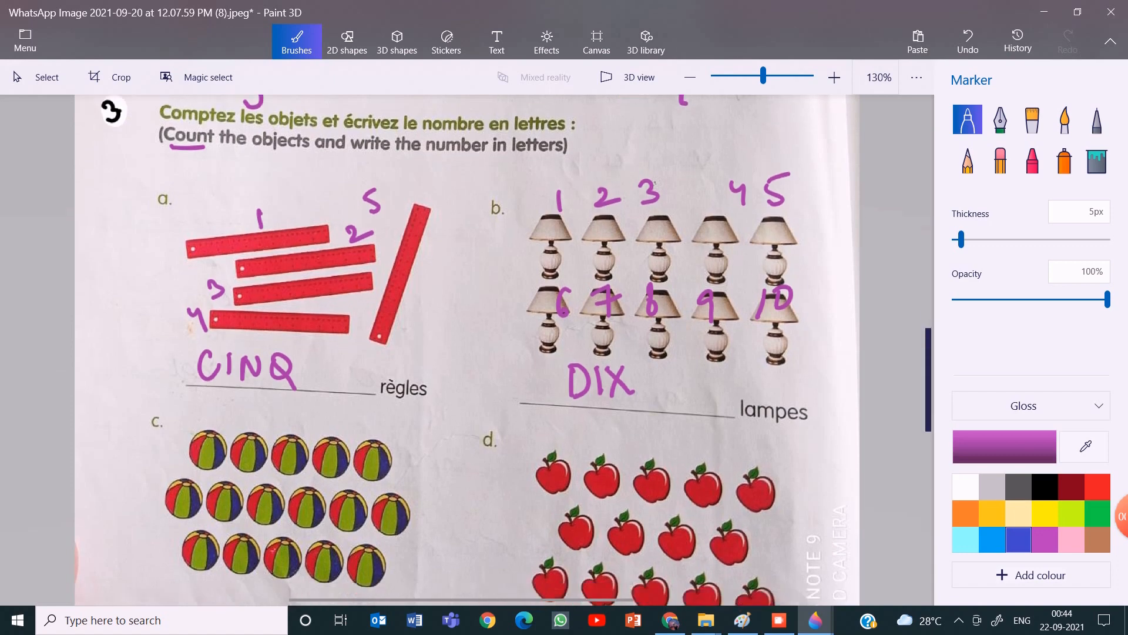
{"action": "scroll", "scroll_direction": "down", "scroll_amount": 3}
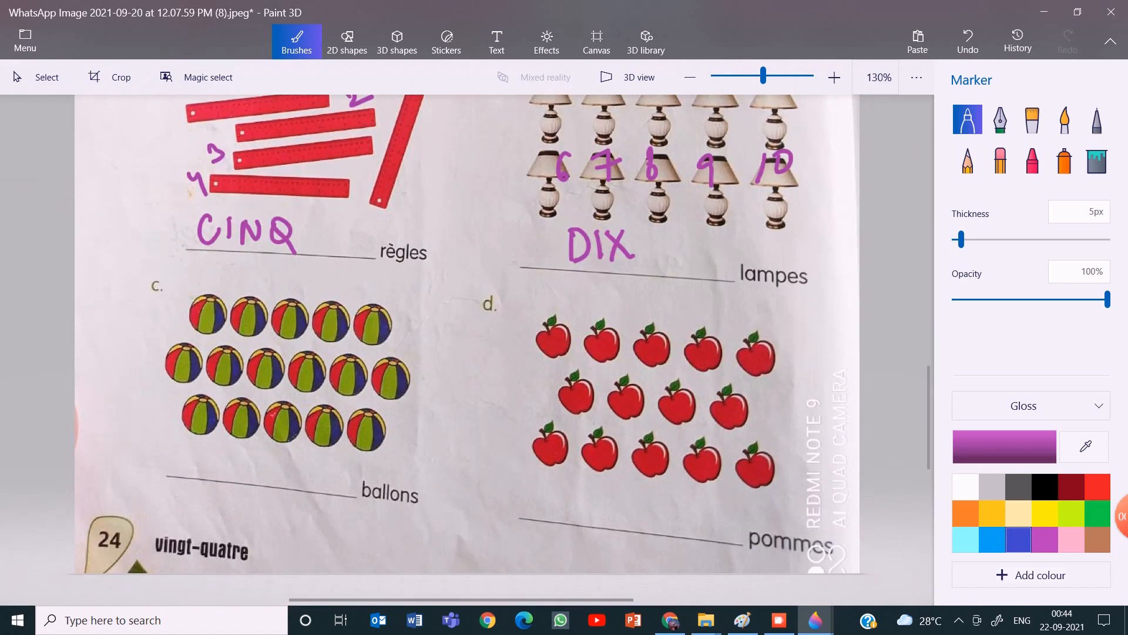